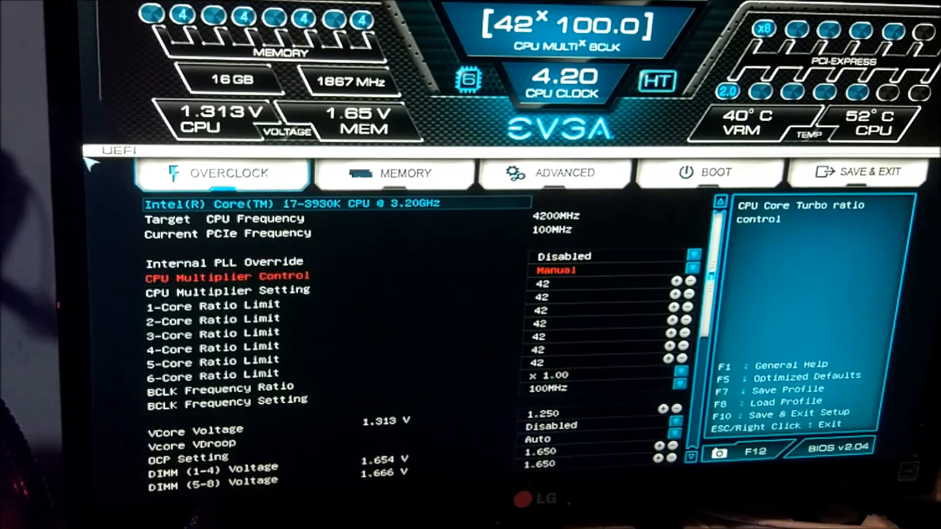
- Review the 42x multiplier, 1.25 V Vcore and BCLK settings, then exit the BIOS to reboot
scroll(down, 3)
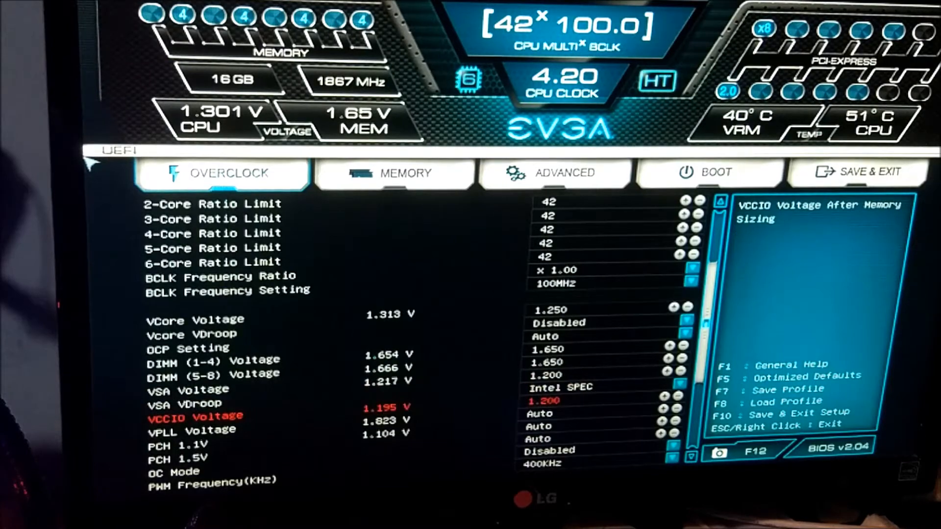
key(down)
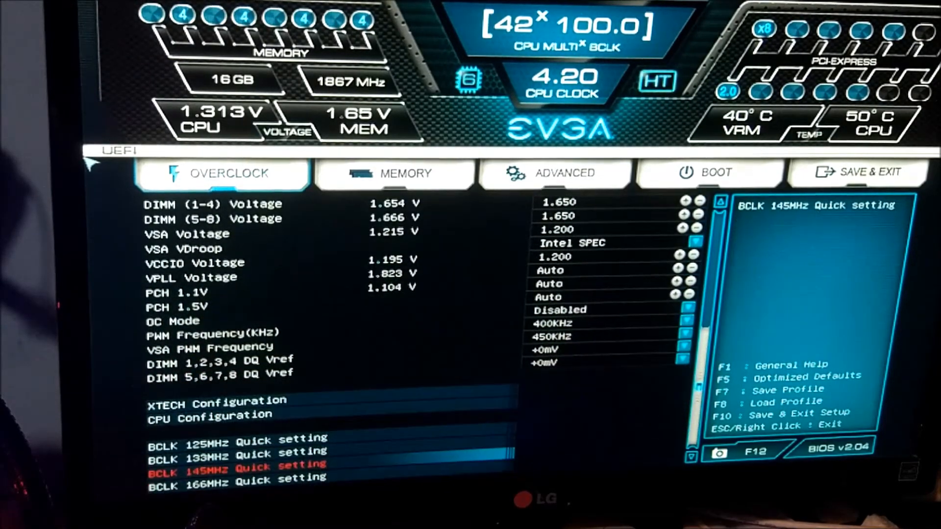
click(394, 174)
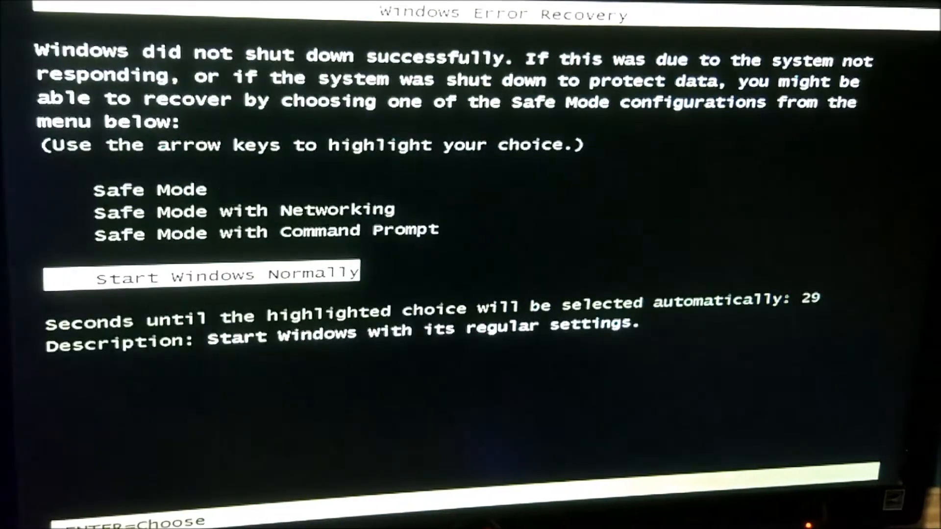
- Choose 'Start Windows Normally' in Windows Error Recovery
key(enter)
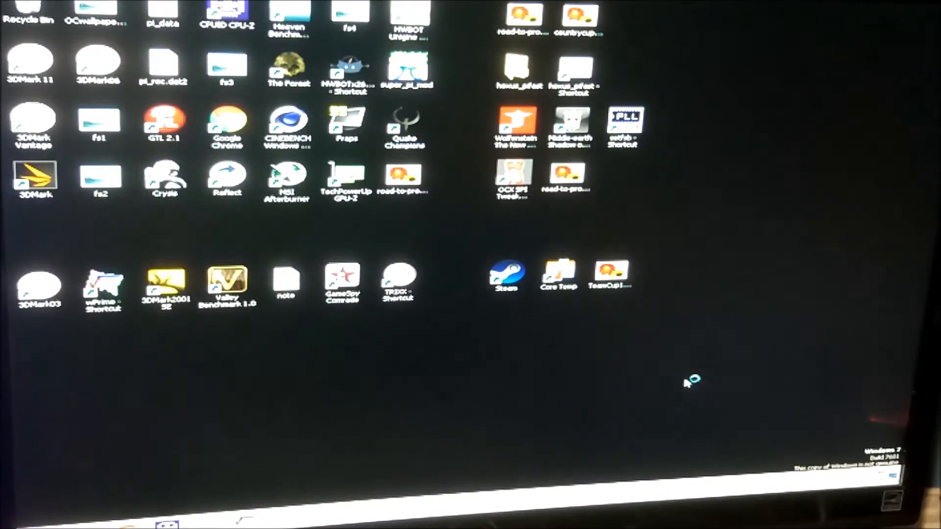
mouse_move(432, 108)
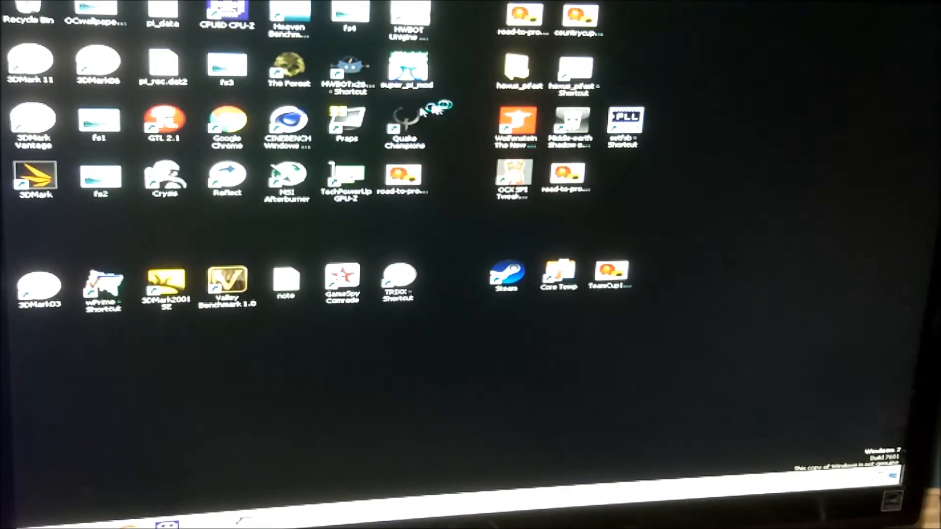
- Launch the HWBOT x265 benchmark from the desktop and open Core Temp alongside it
click(347, 69)
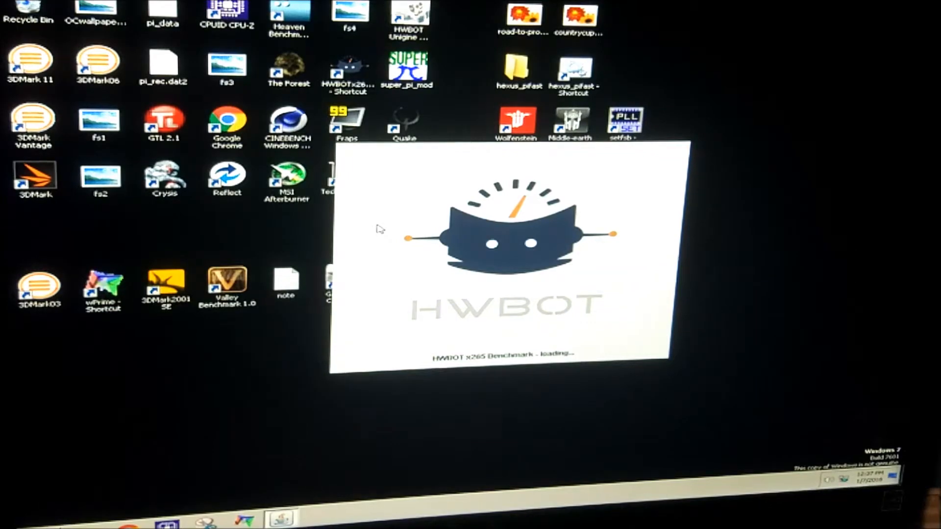
mouse_move(378, 218)
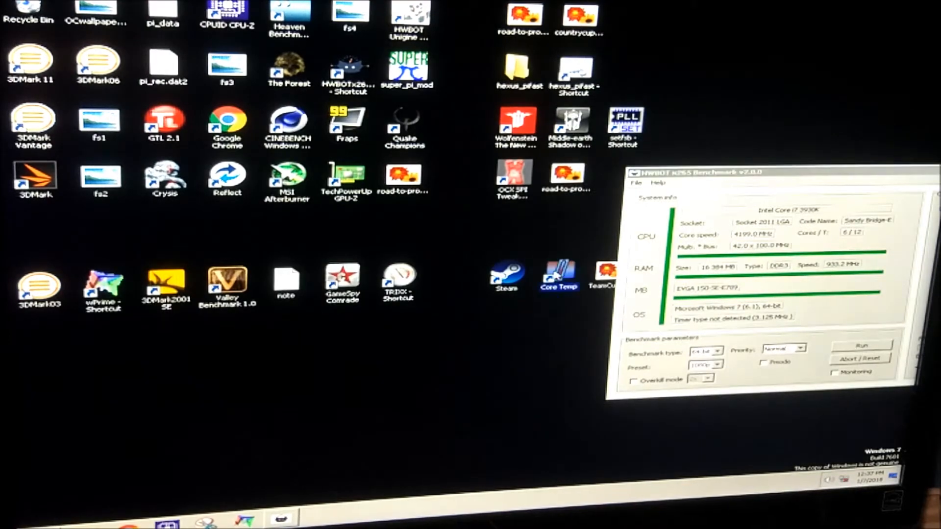
double_click(557, 275)
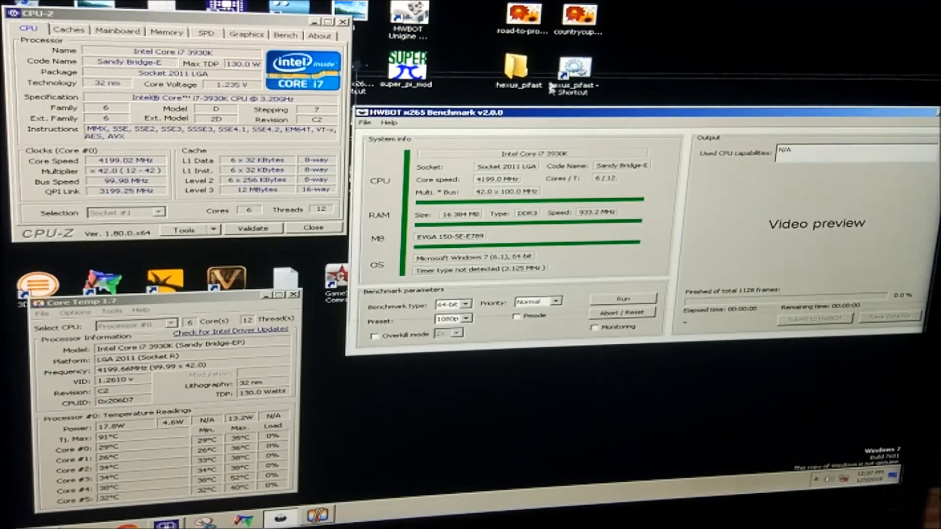
- Change the Preset from 1080p to 4k and start the benchmark run
click(457, 233)
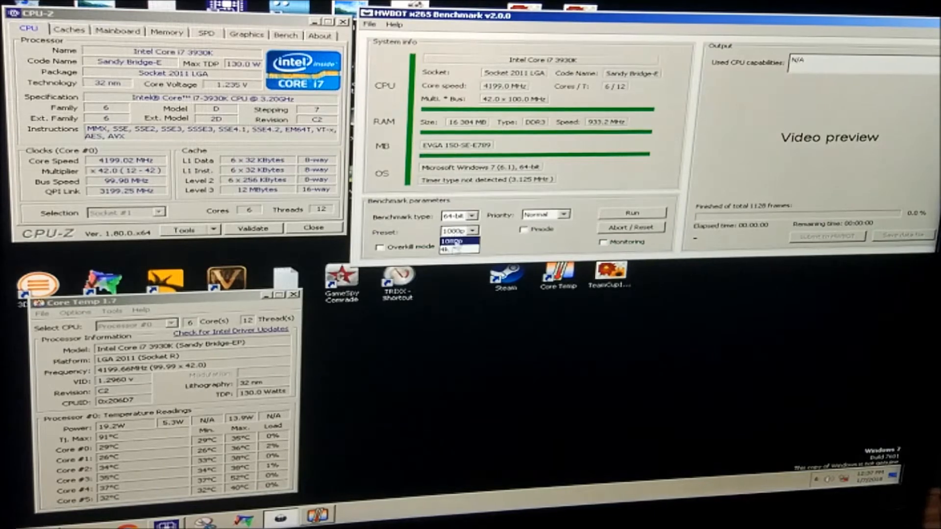
click(456, 248)
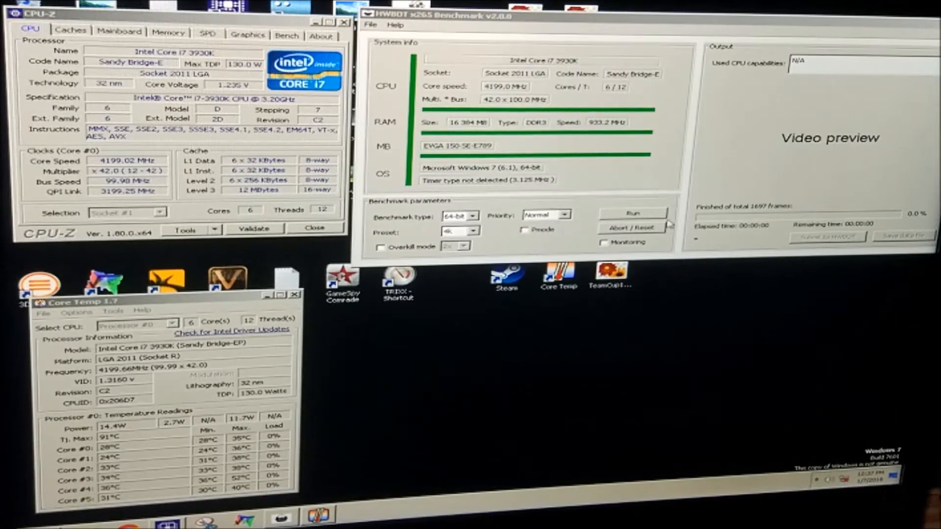
click(630, 214)
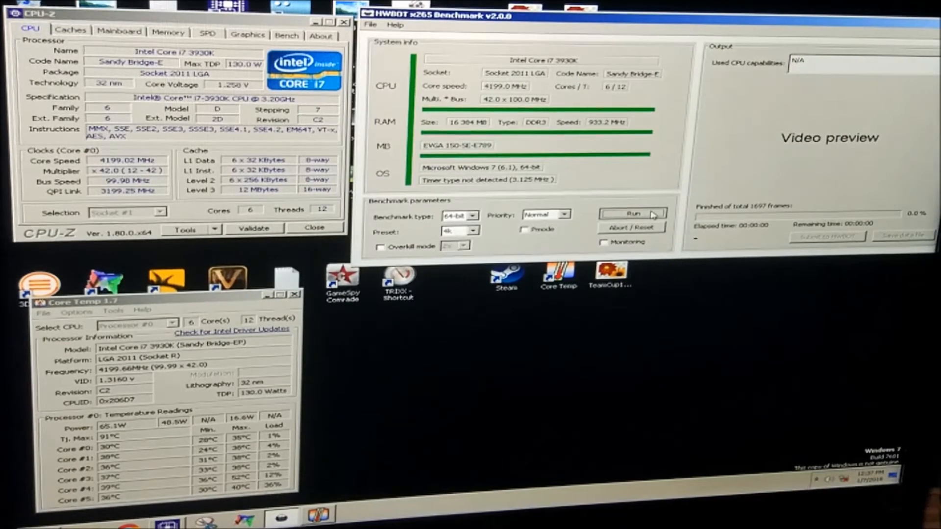
click(631, 214)
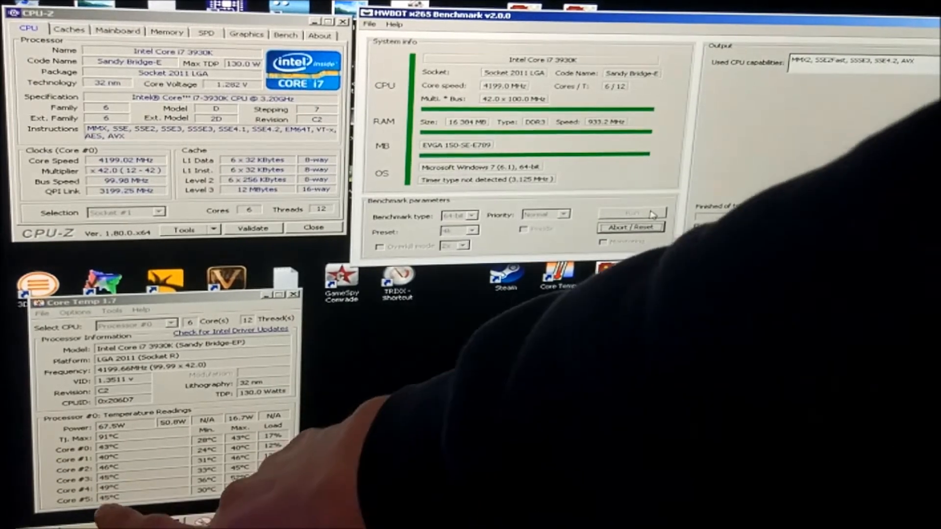
- Let the 4k run finish at 6.14 FPS average, then close CPU-Z
click(629, 214)
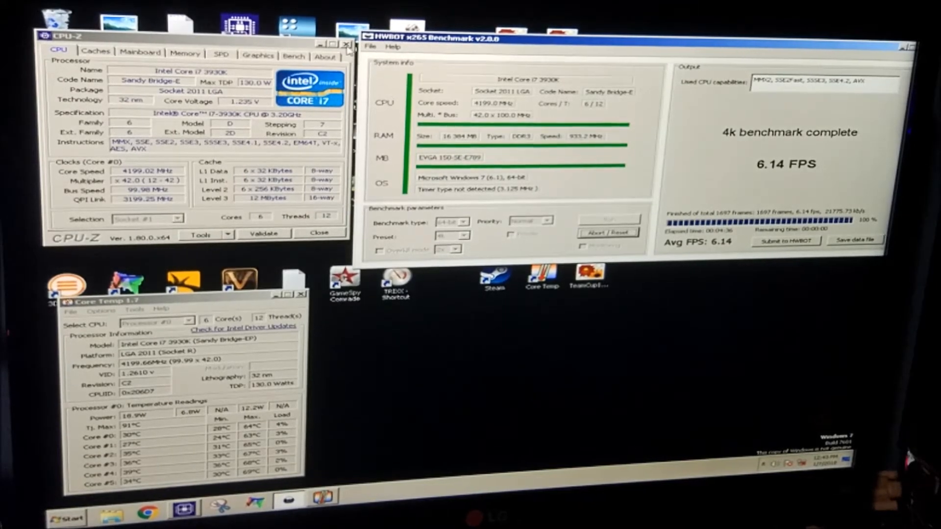
click(345, 43)
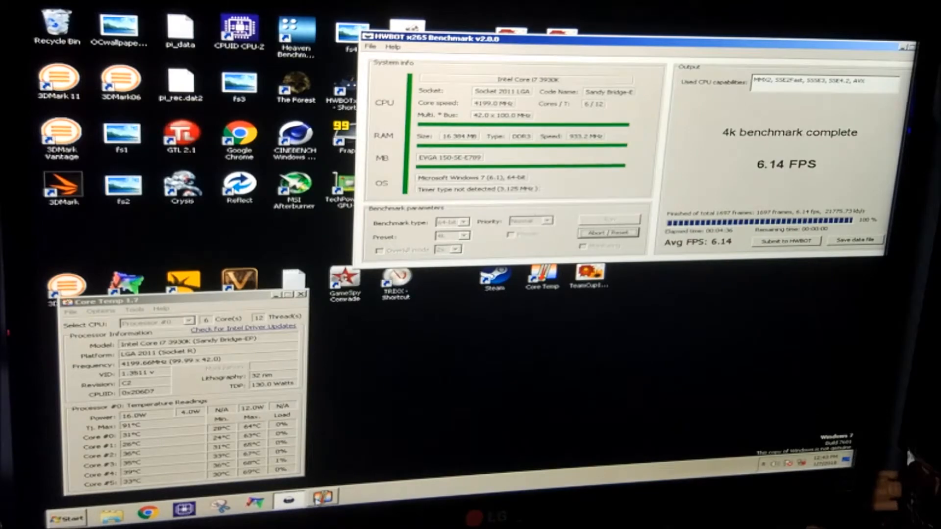
- Close the finished HWBOT x265 window and restart Windows from the Start menu
click(302, 295)
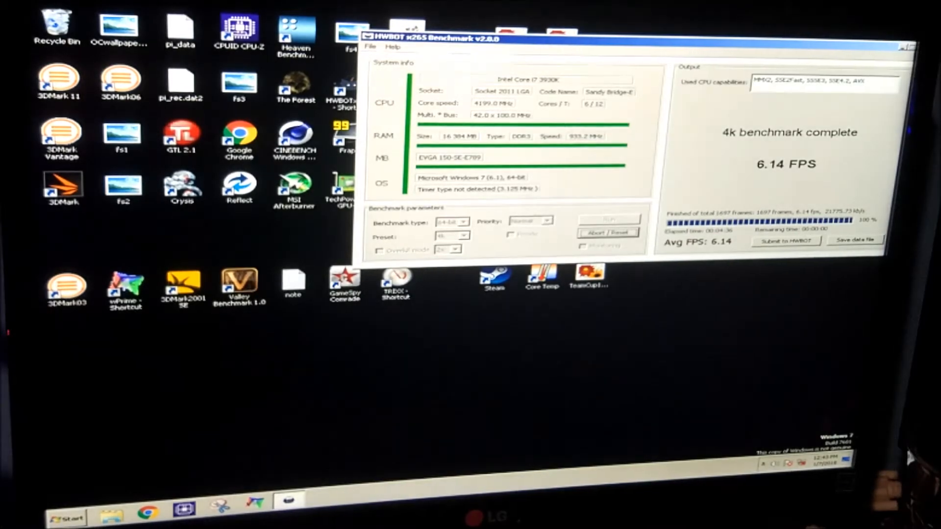
click(911, 48)
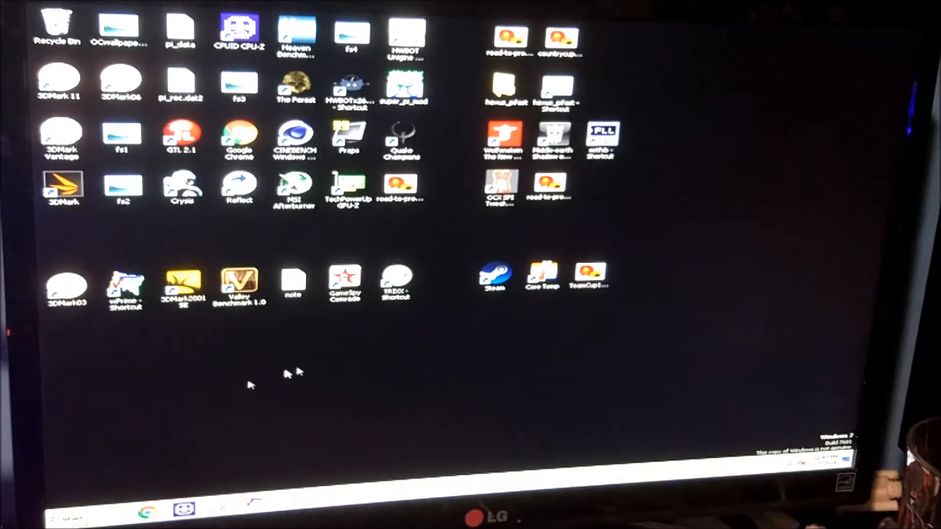
click(66, 518)
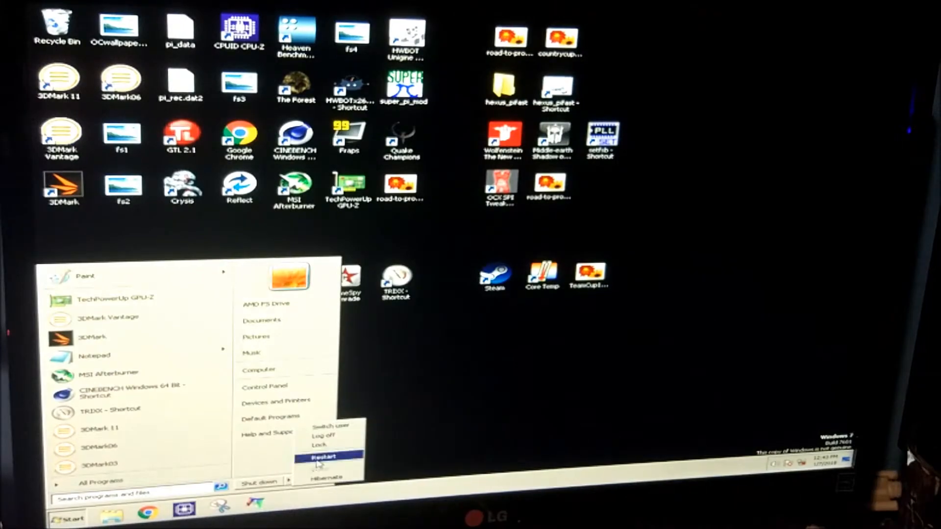
click(324, 456)
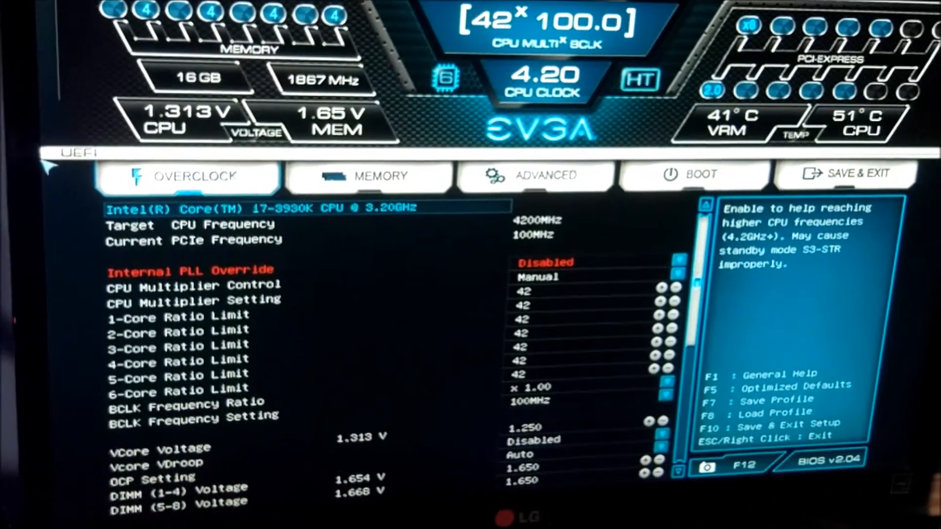
- Set the multiplier and 1–6-core ratio limits to 44 and VCore to 1.300 V, then save with F10
key(down)
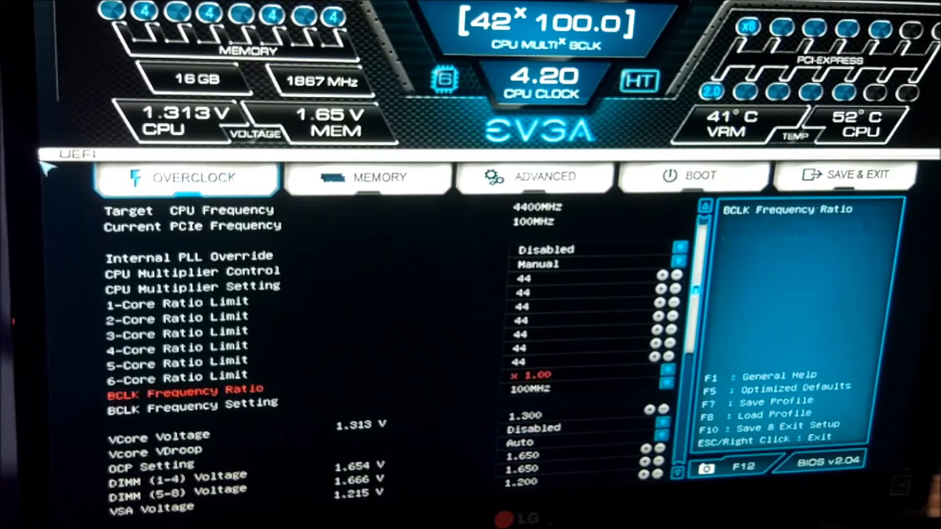
key(f10)
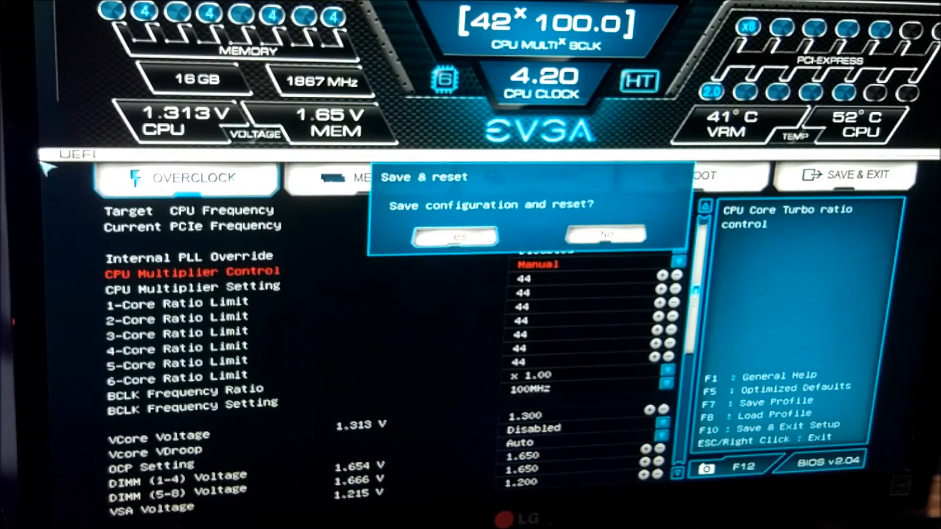
click(453, 236)
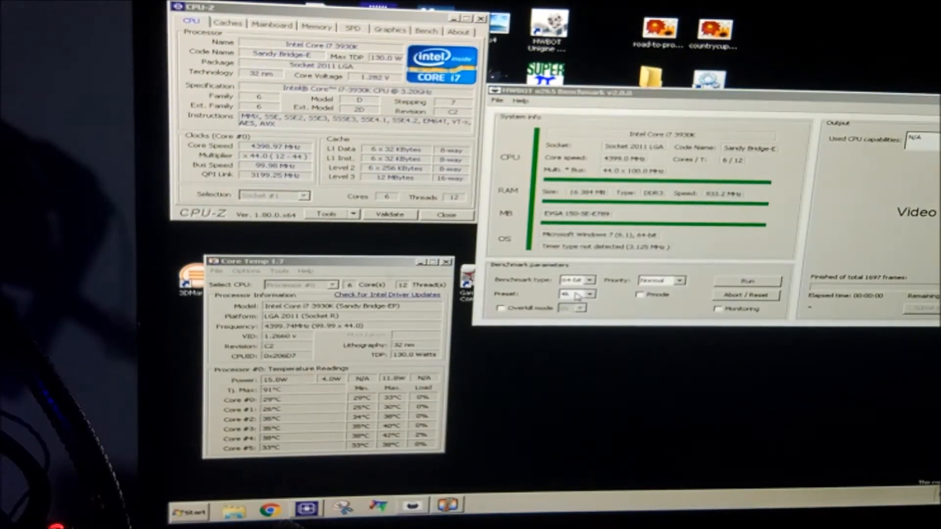
- Select the 4k preset in HWBOT x265 while CPU-Z and Core Temp show about 4400 MHz
click(746, 280)
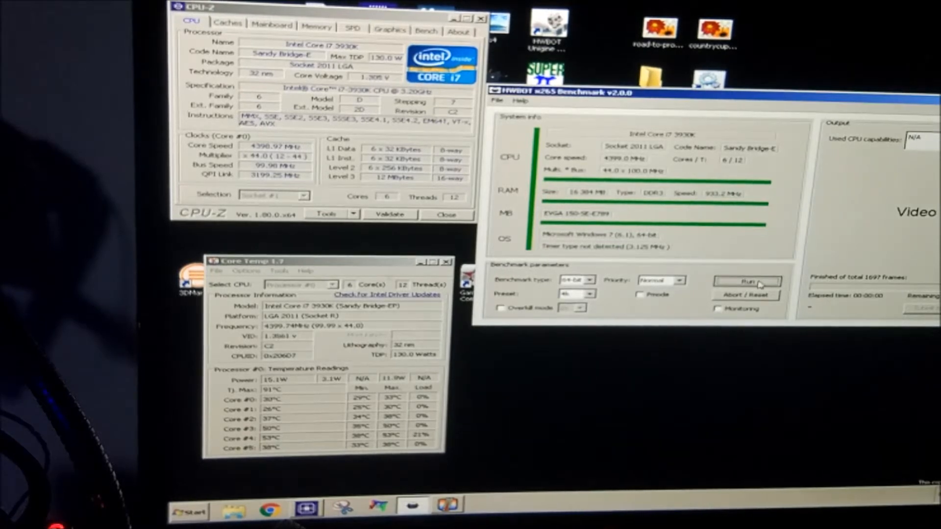
- Start the 64-bit 4k benchmark and wait until it completes at 6.41 FPS
click(746, 282)
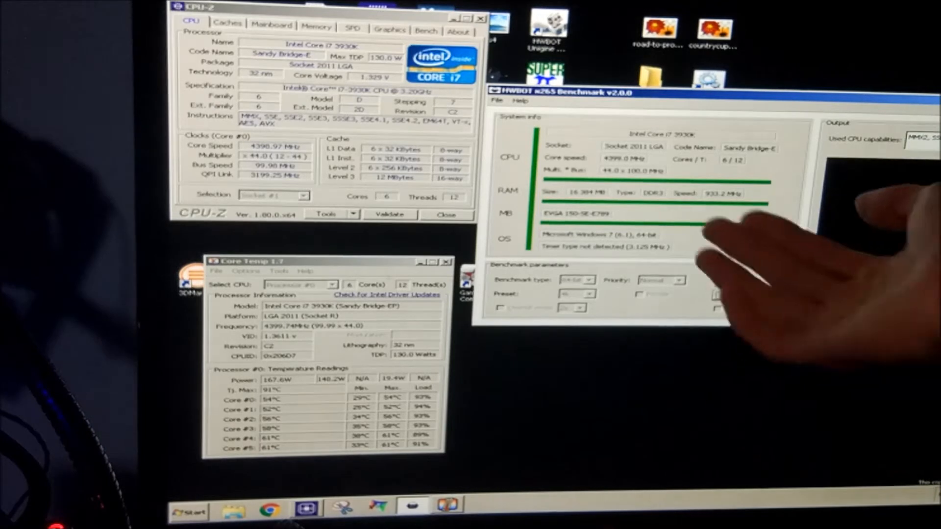
click(744, 280)
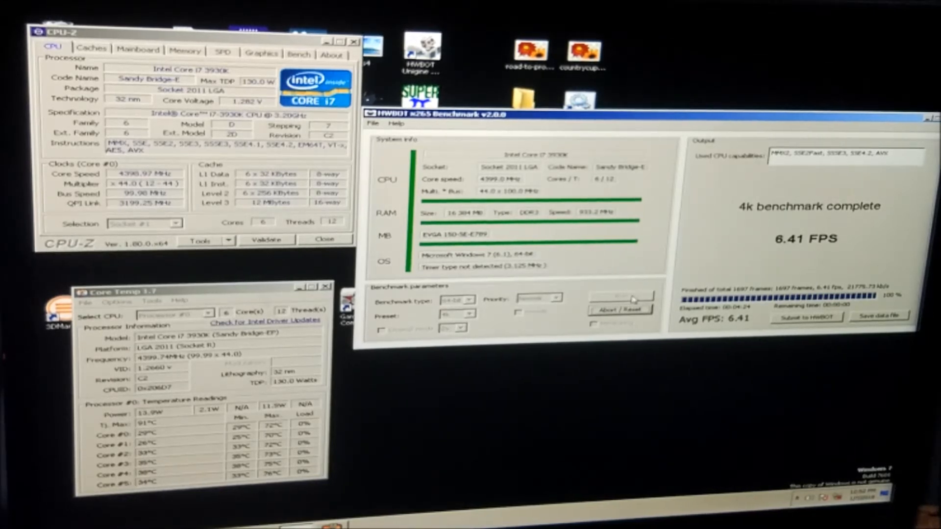
- Reset the 6.41 FPS result, start another 4K run, abort it, and close the benchmark
click(621, 298)
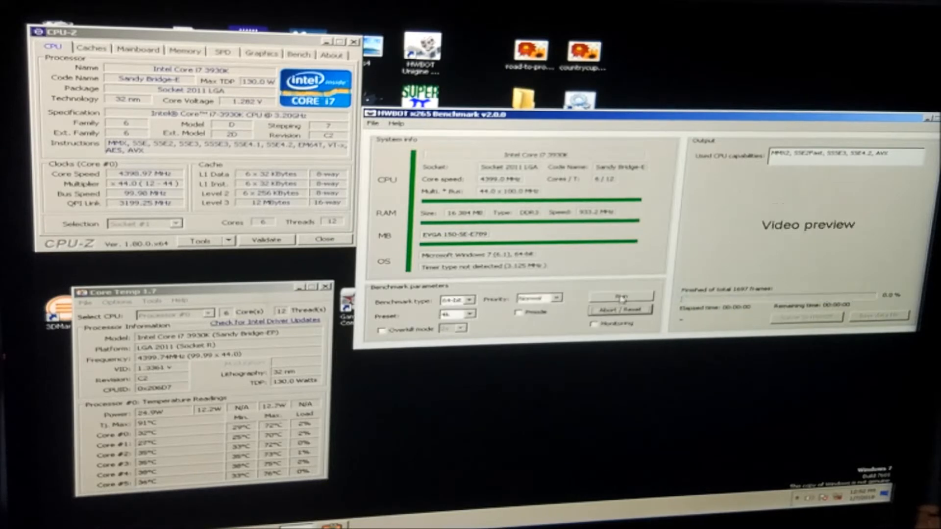
click(621, 296)
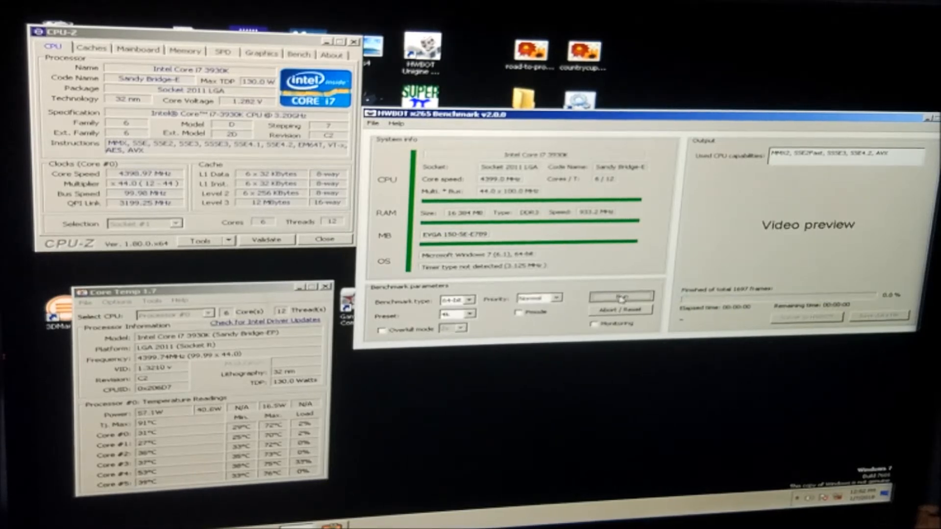
click(620, 296)
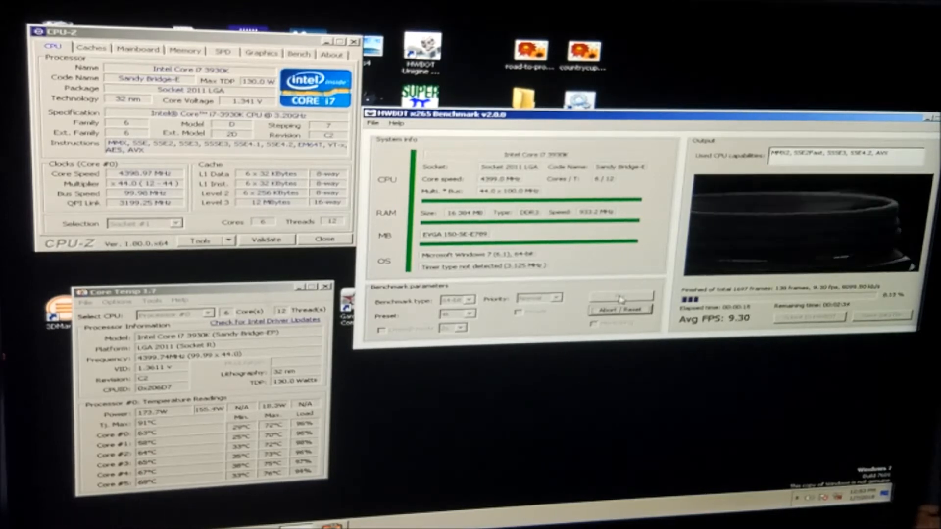
click(620, 309)
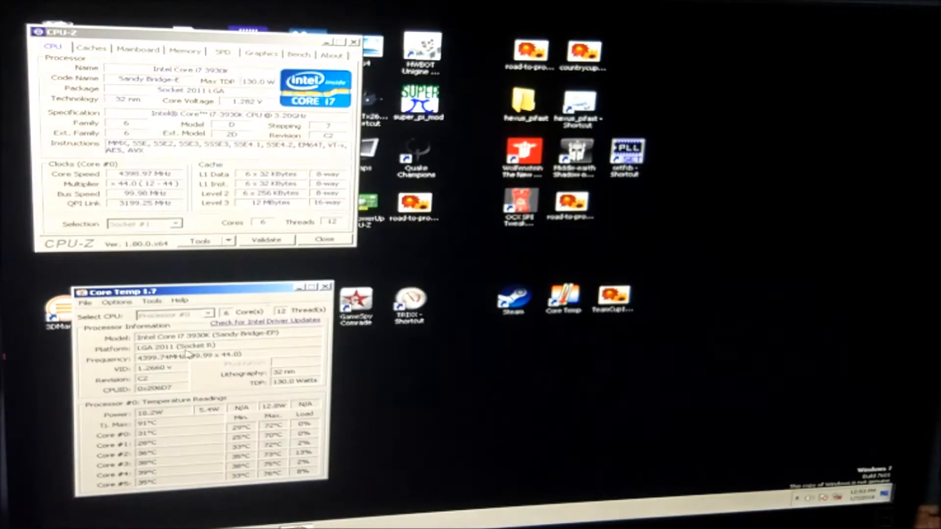
- Close the Core Temp and CPU-Z windows, leaving the Windows Activation prompt showing
click(326, 286)
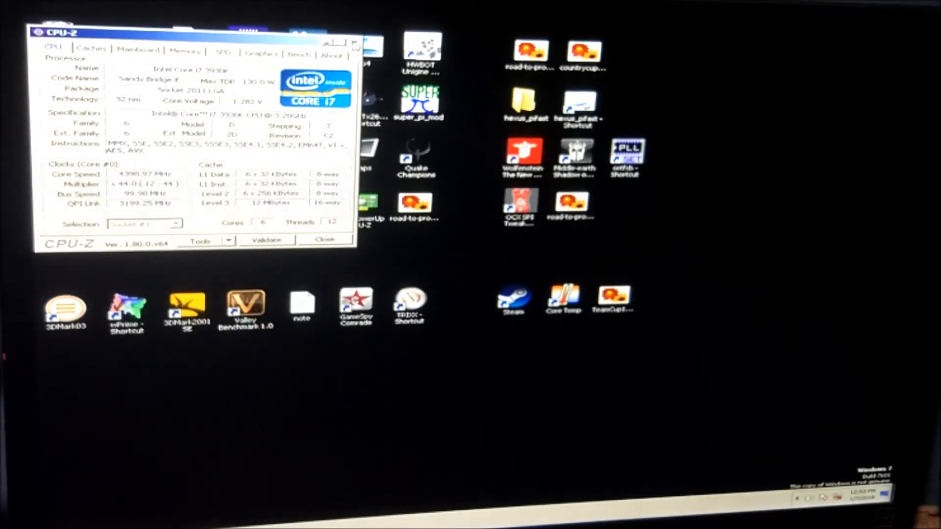
click(801, 499)
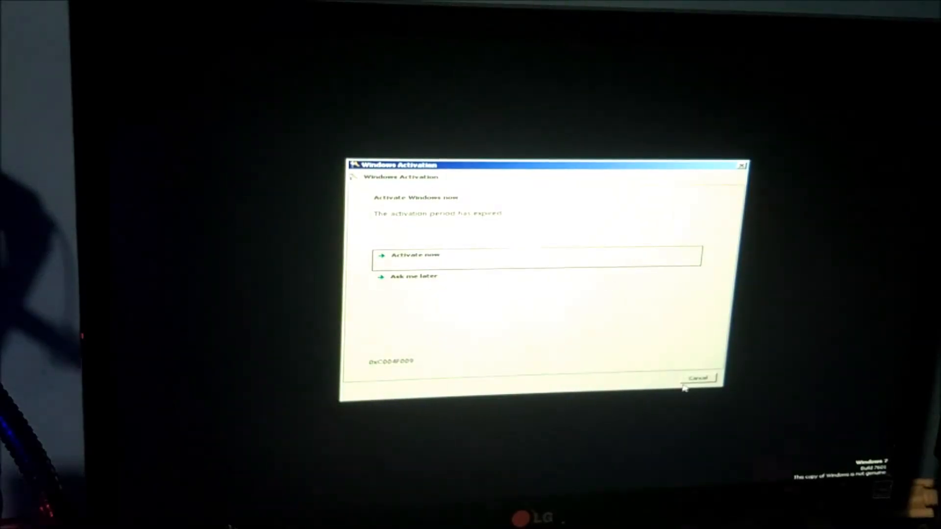
- Cancel the expired activation prompt and launch Core Temp from its desktop shortcut
click(698, 377)
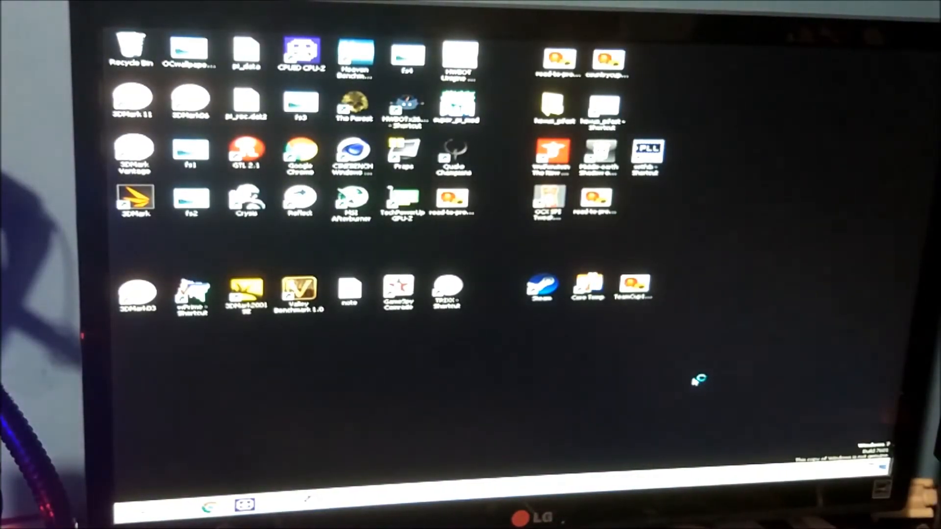
mouse_move(522, 261)
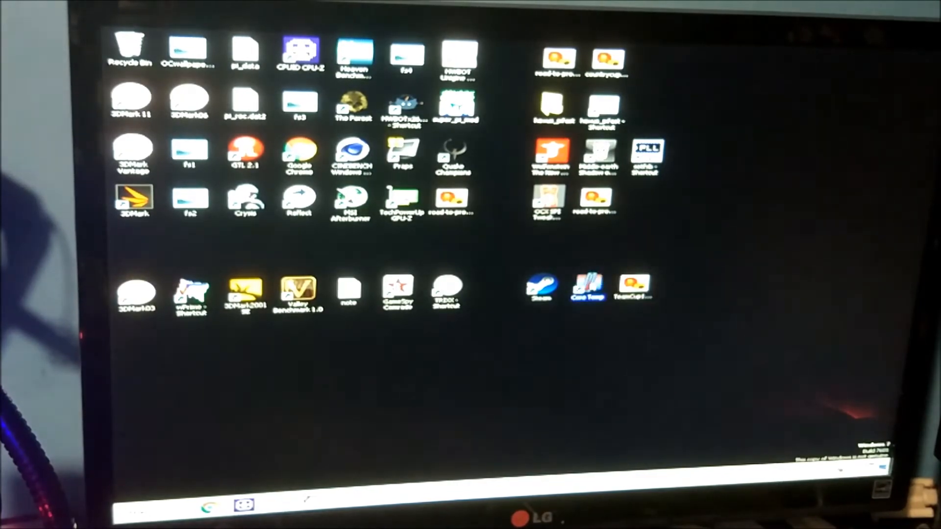
double_click(587, 287)
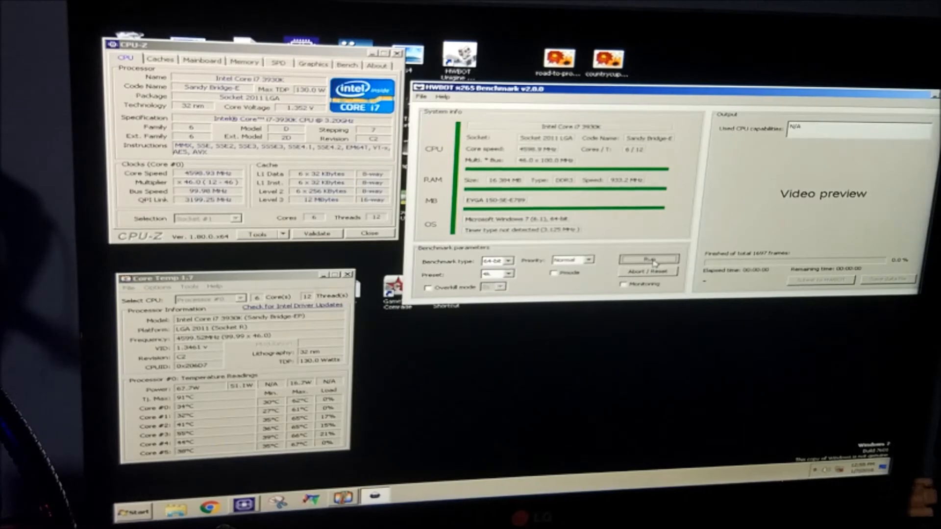
click(648, 259)
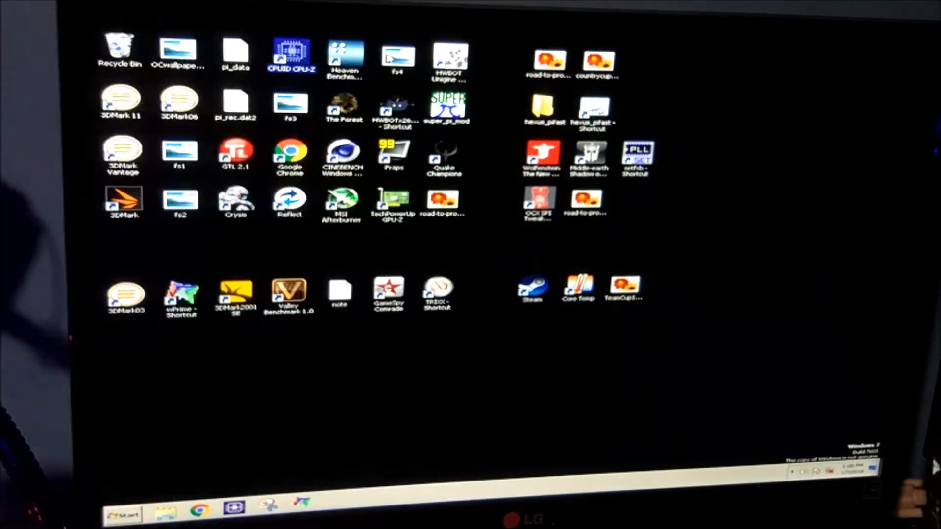
- Restart Windows 7 from the Start menu to reach the EVGA UEFI BIOS
click(122, 515)
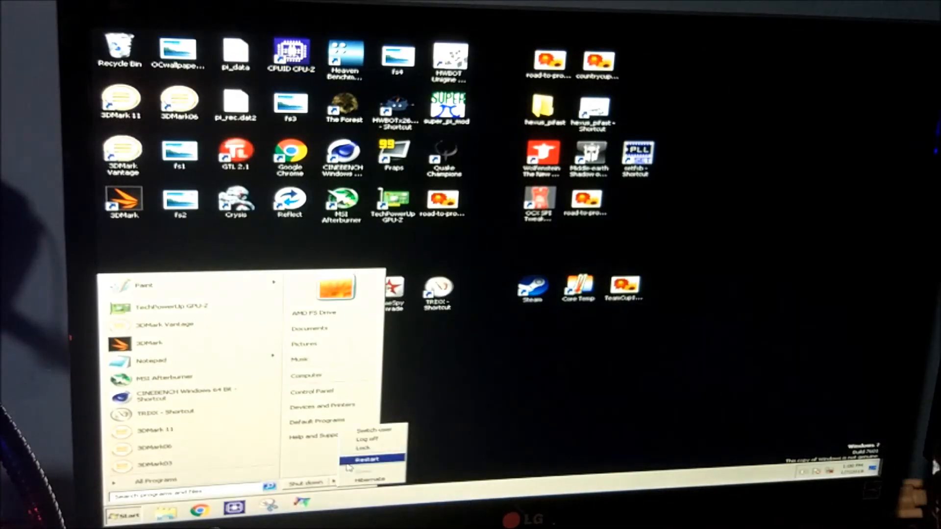
click(367, 458)
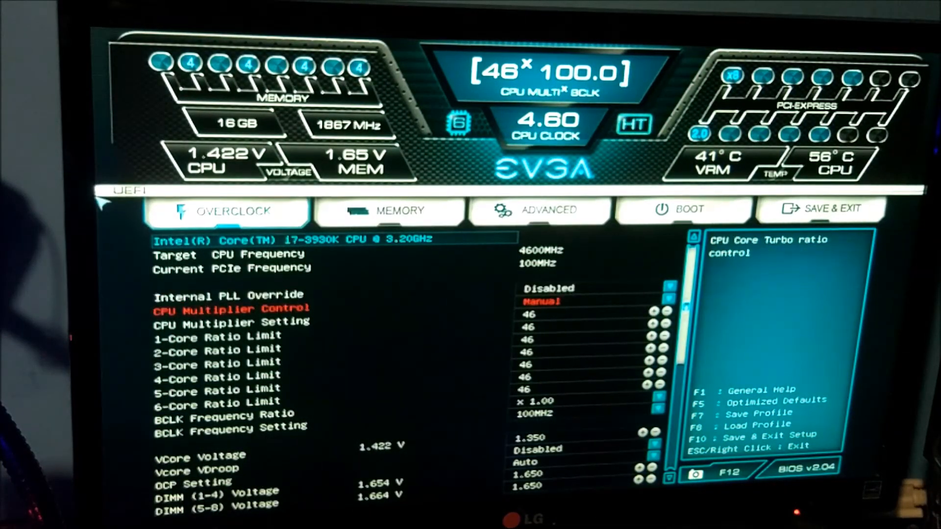
- Set the CPU multiplier to 47 in the BIOS, then save and reset
key(down)
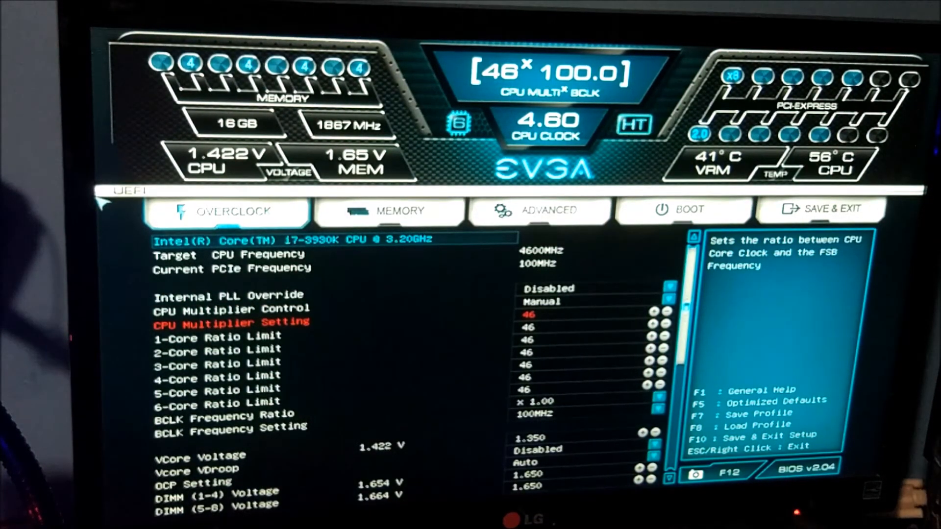
click(641, 314)
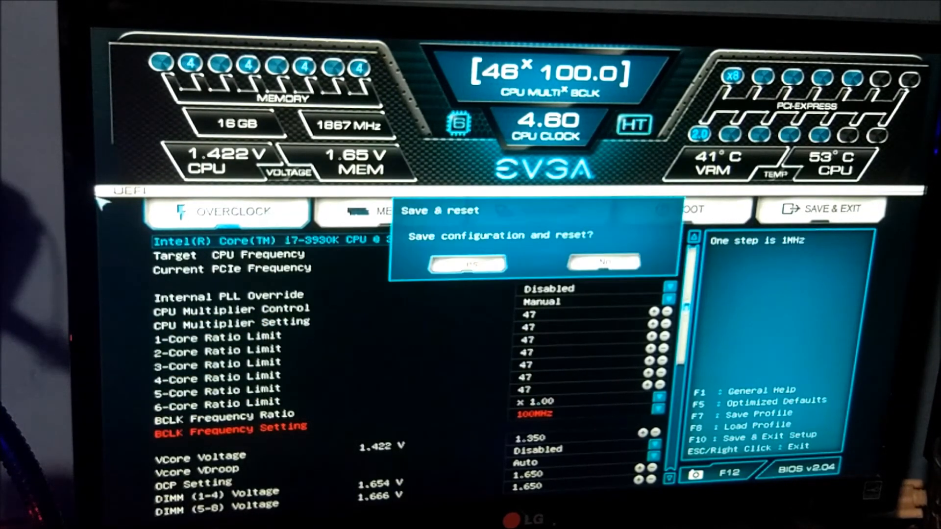
click(467, 263)
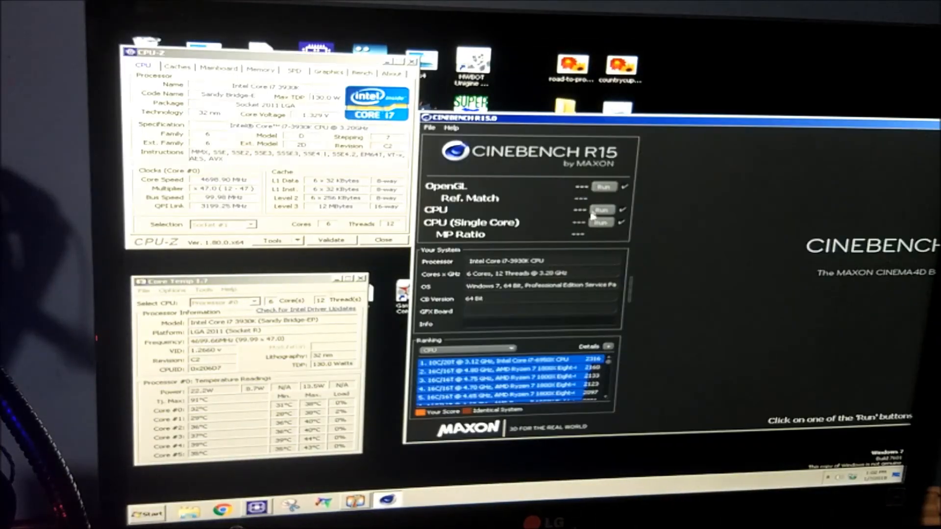
- Run the Cinebench R15 CPU render test at the 47x overclock
click(603, 209)
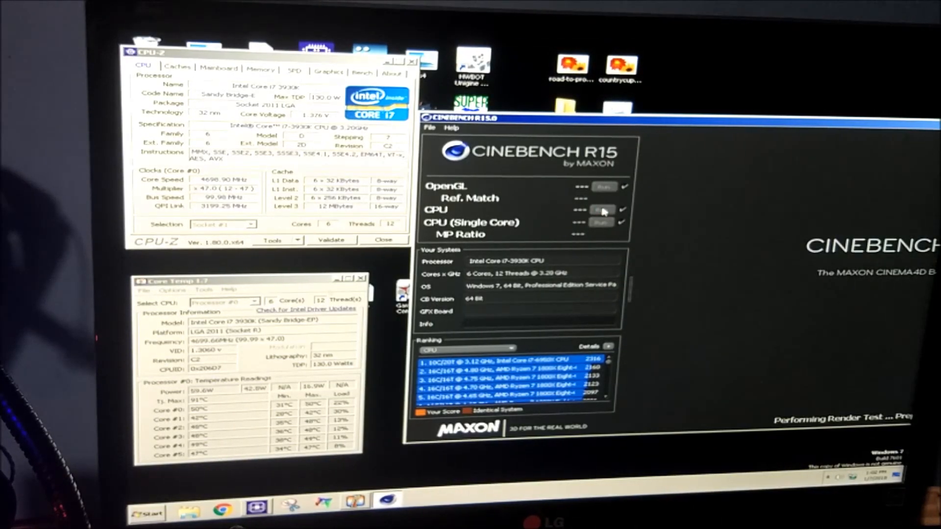
click(602, 209)
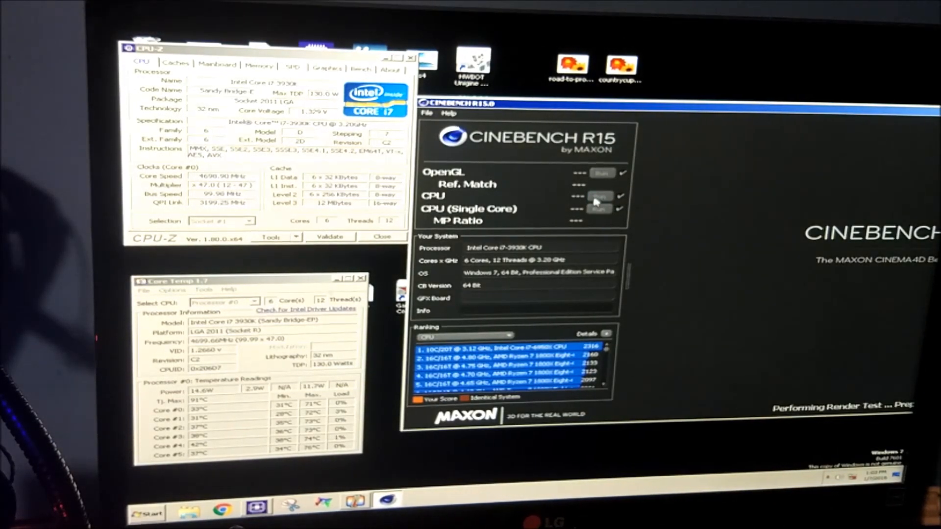
- Let the Cinebench R15 CPU test finish and read the 1201 cb score
click(599, 195)
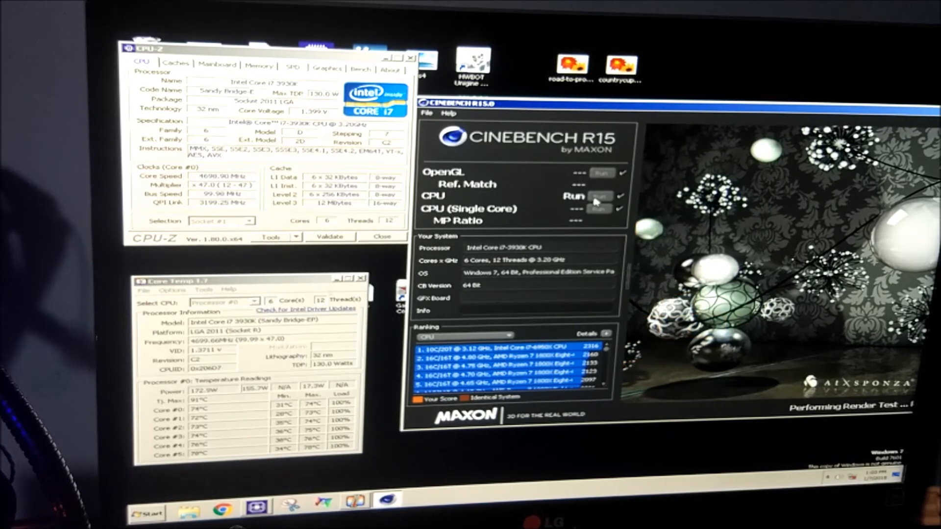
click(601, 195)
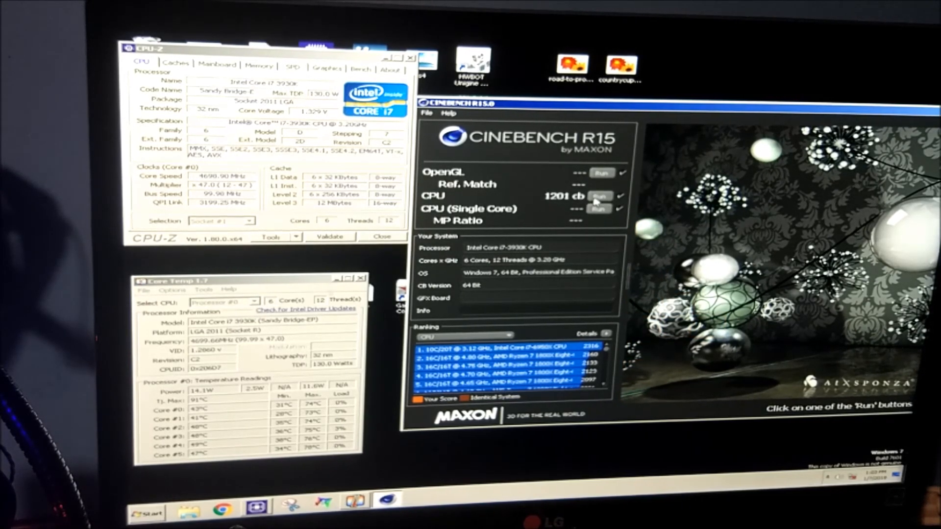